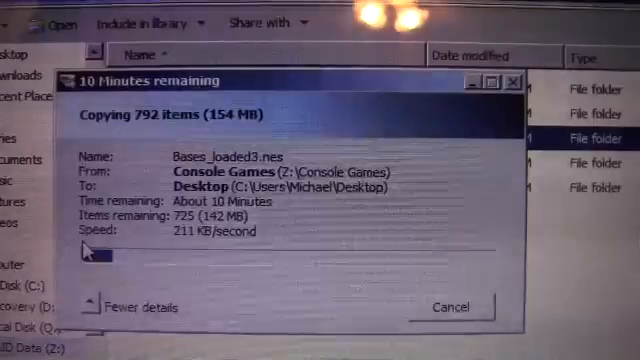
Show the taskbar network flyout, reading connected but still identifying internet access.
click(344, 264)
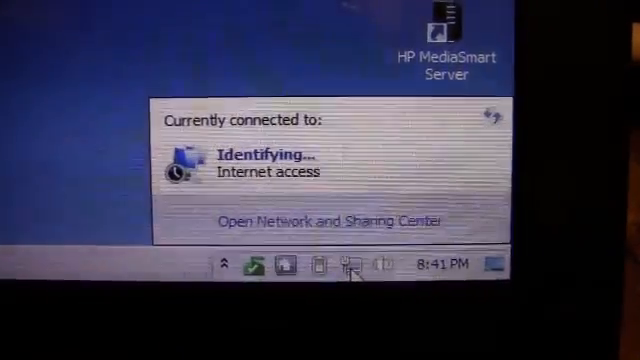